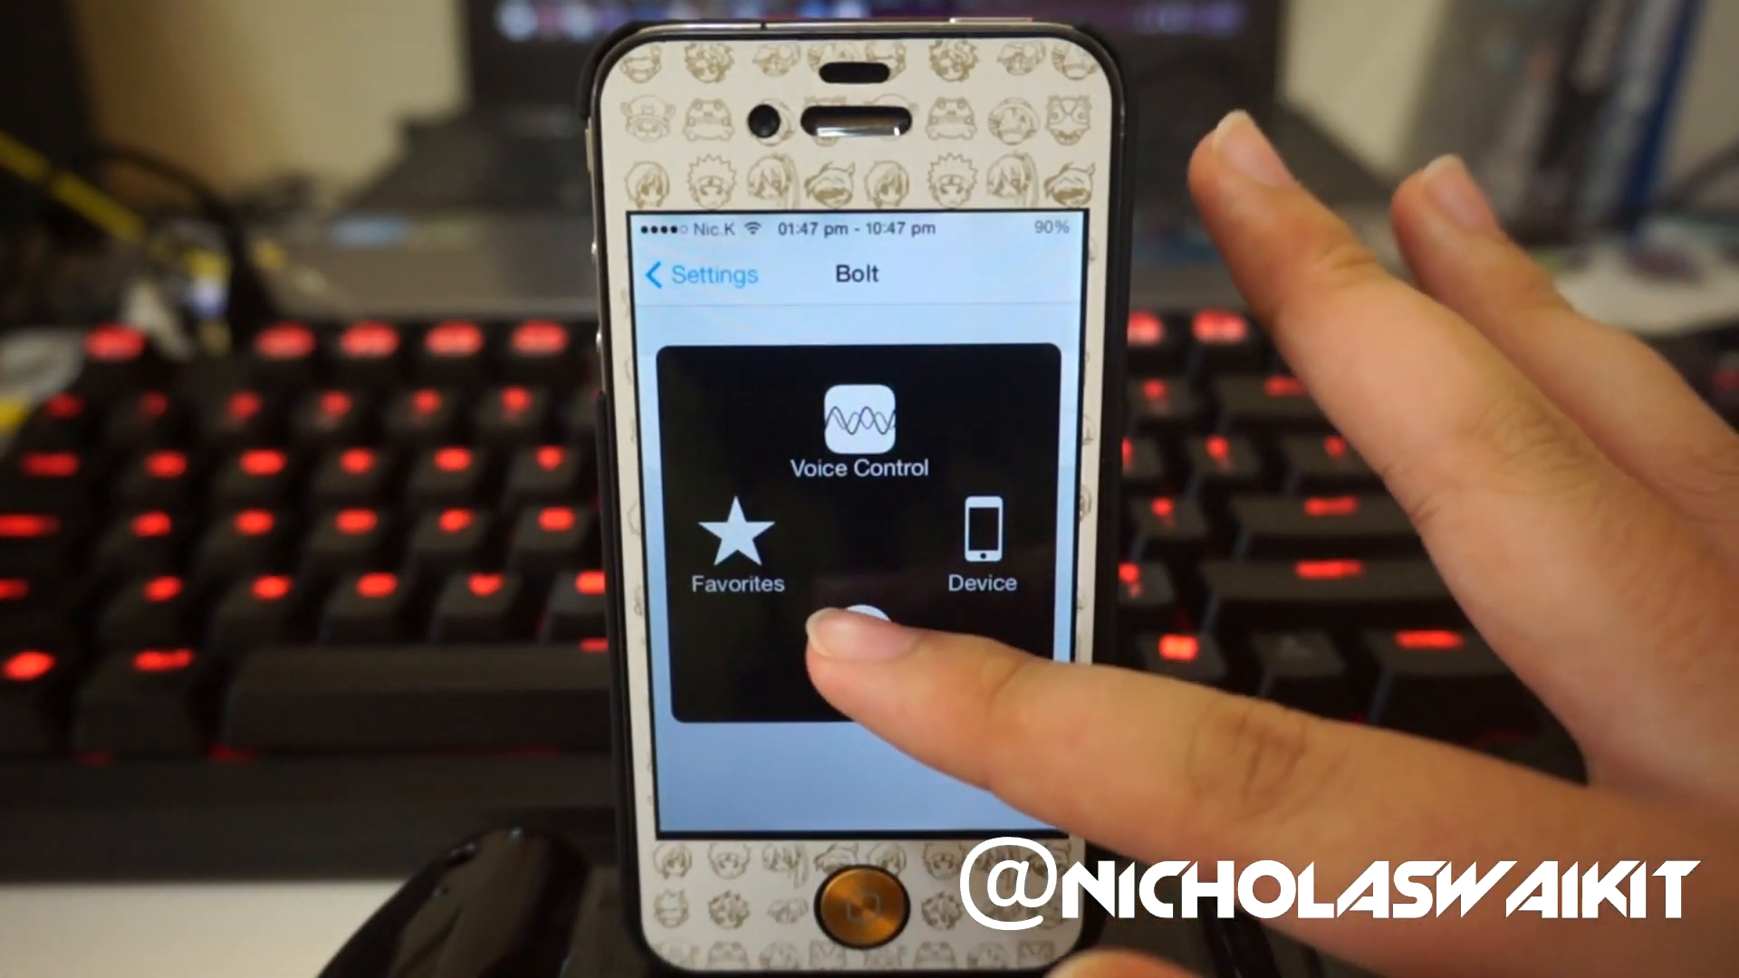
# - Use the AssistiveTouch menu's Home button to return to the home screen
pyautogui.click(849, 933)
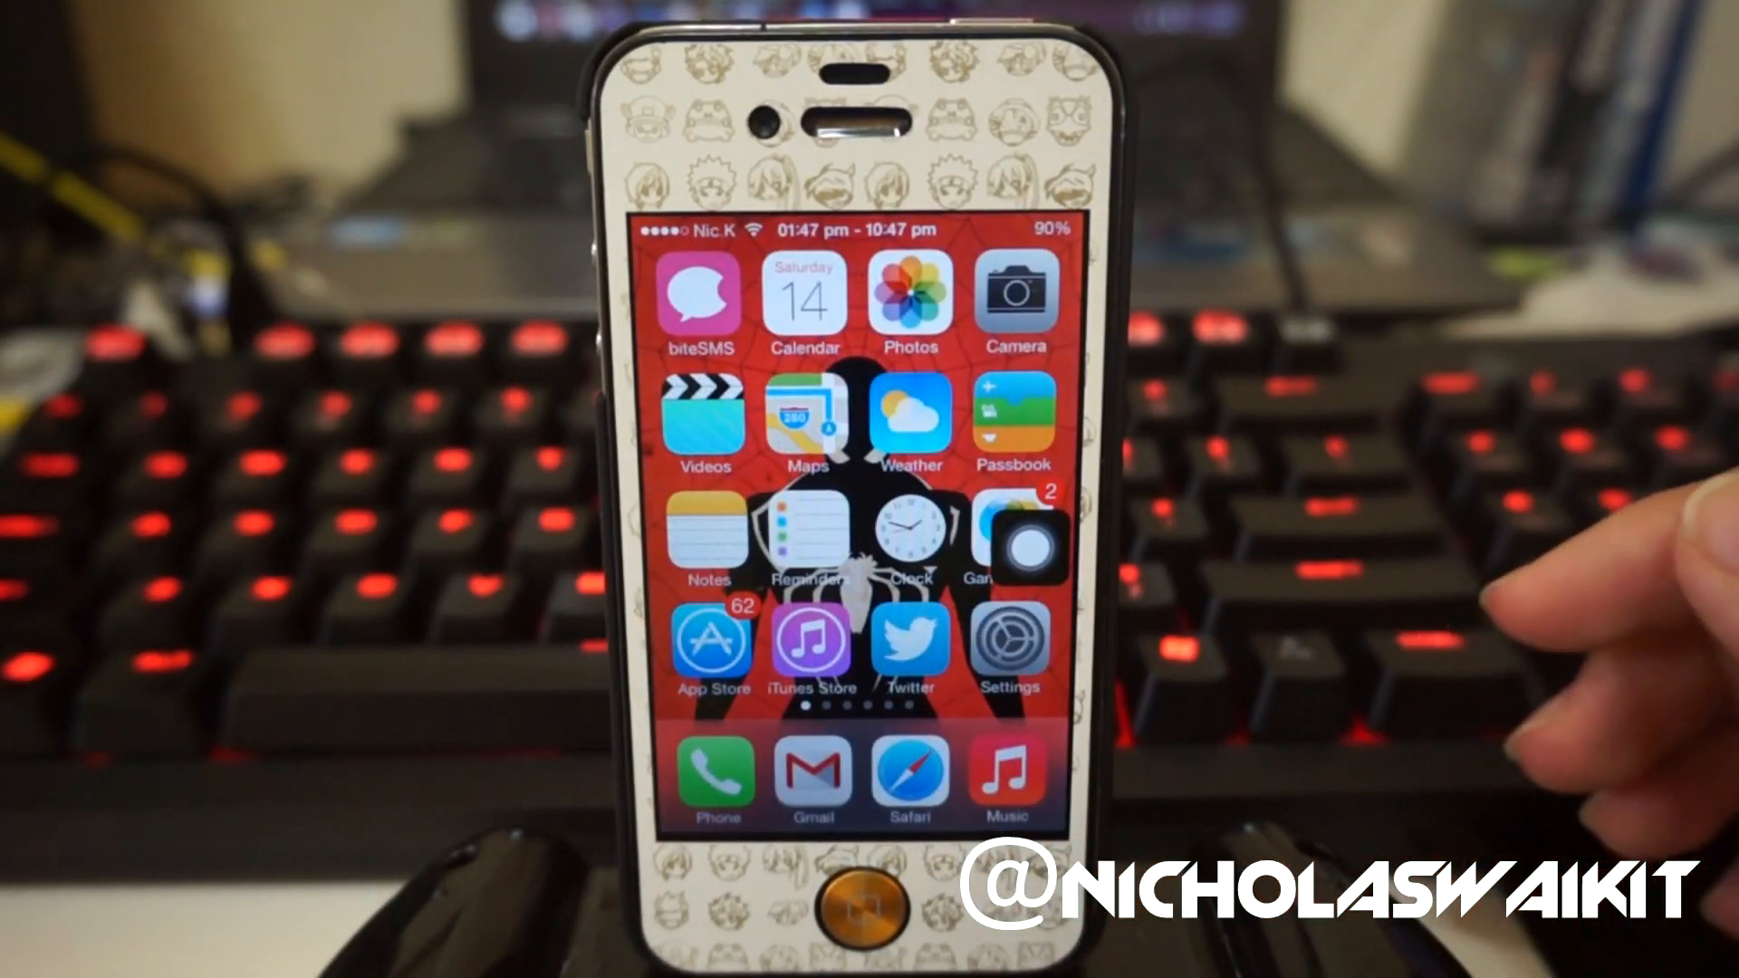